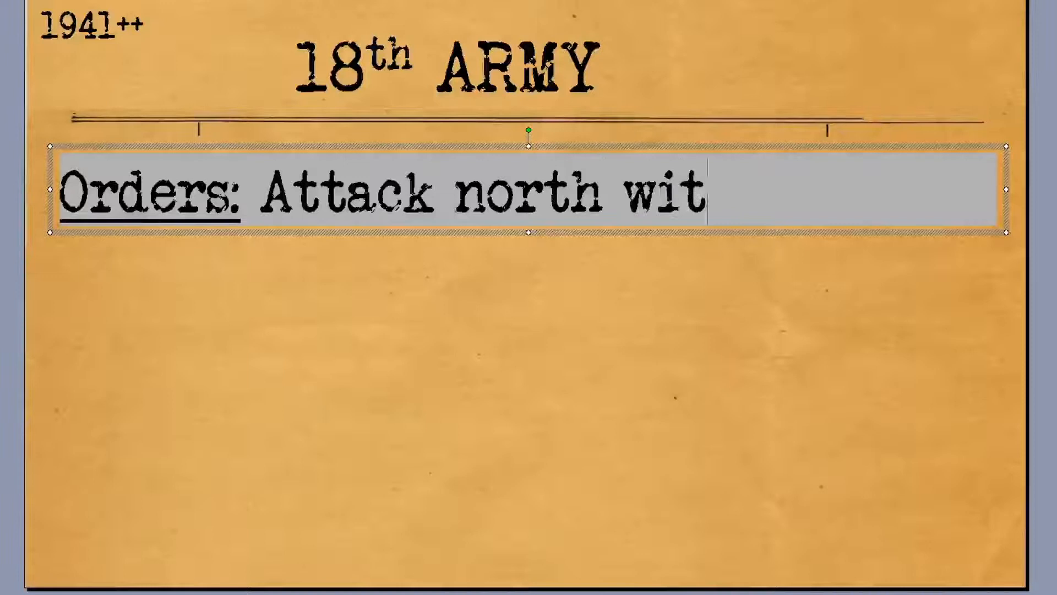
Step: Type 'h minimum forces,' to complete the 18th Army orders sentence
{"action": "type", "text": "h minimum forces,"}
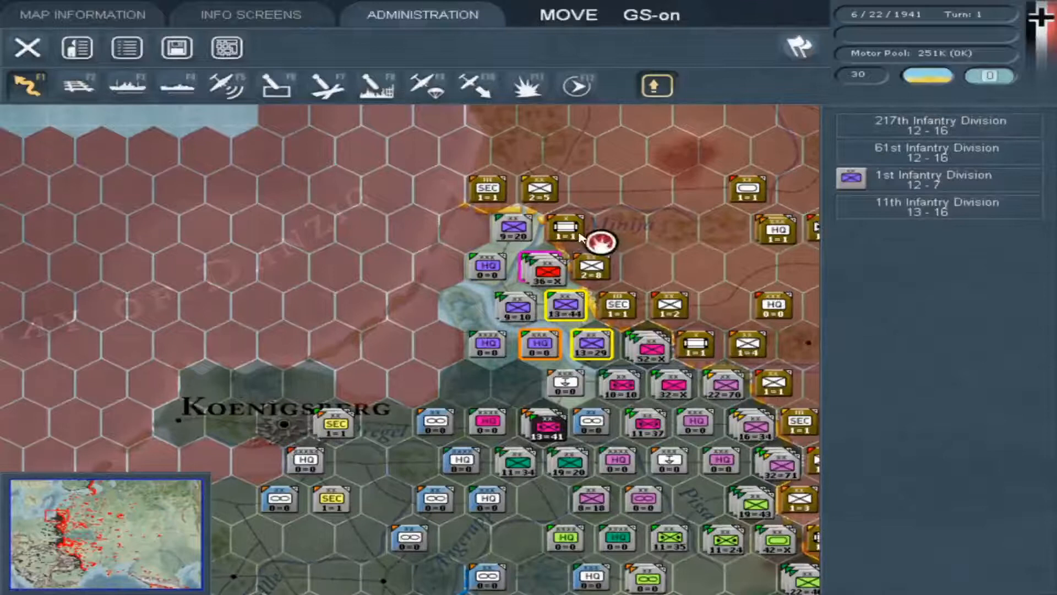
Step: Attack the 46th Fortified Region and 10th Rifle Division hexes near Danzig Bay
{"action": "left_click", "coordinate": [546, 270]}
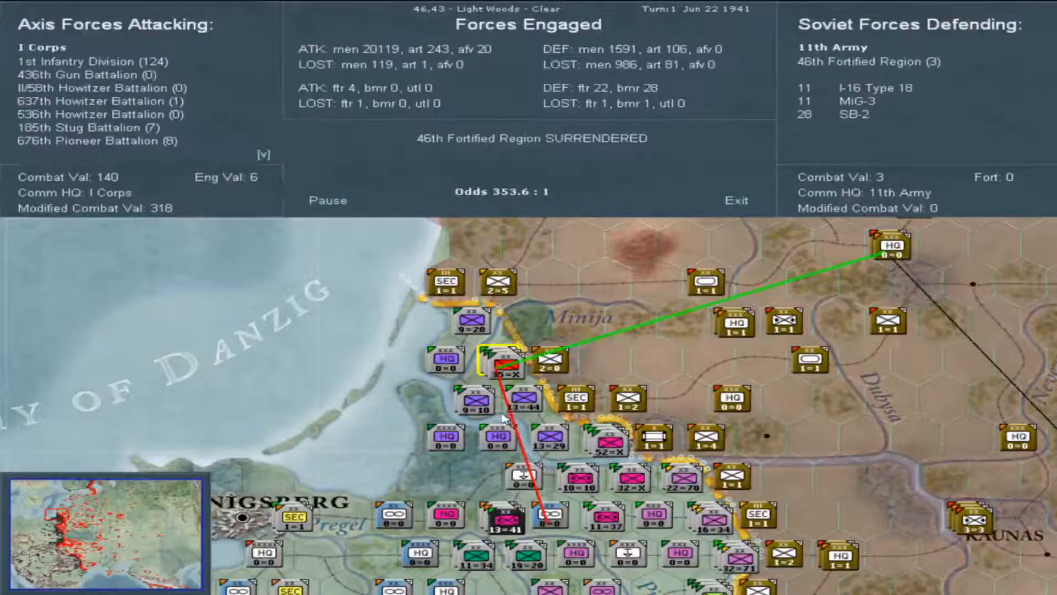
{"action": "left_click", "coordinate": [736, 200]}
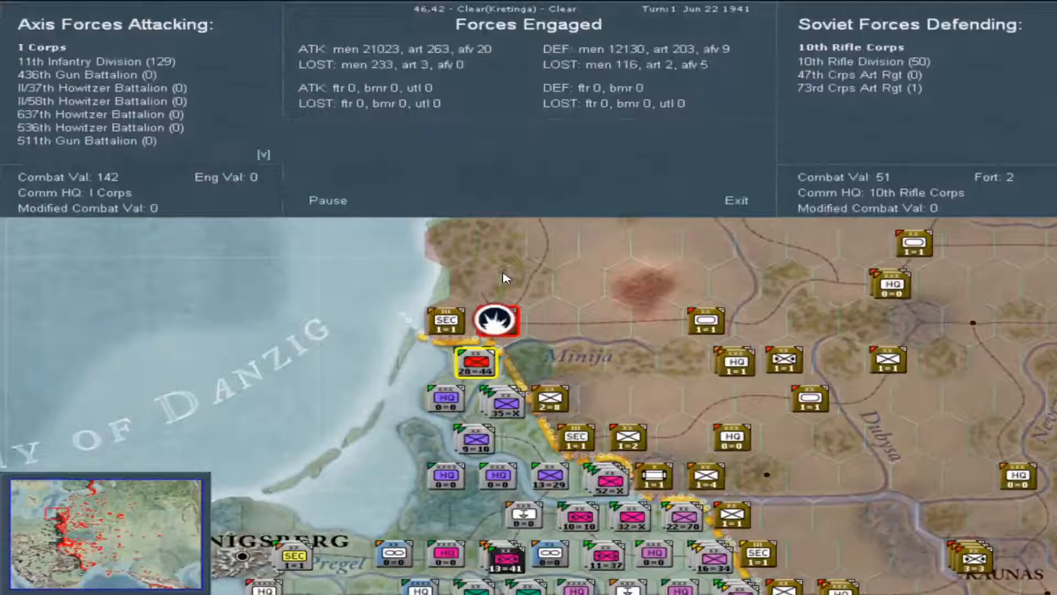
{"action": "left_click", "coordinate": [498, 319]}
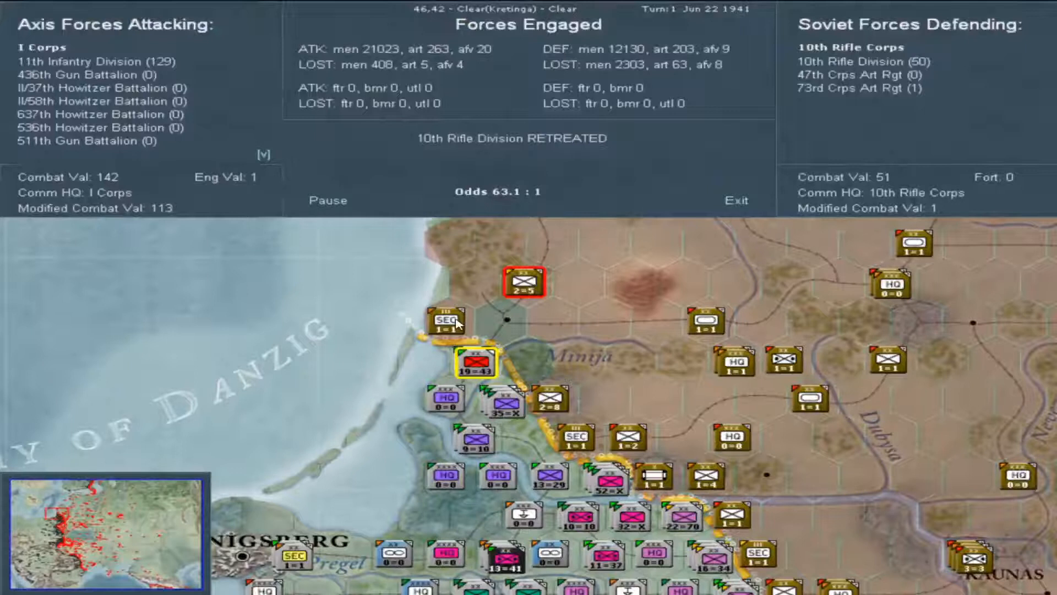
{"action": "left_click", "coordinate": [736, 200]}
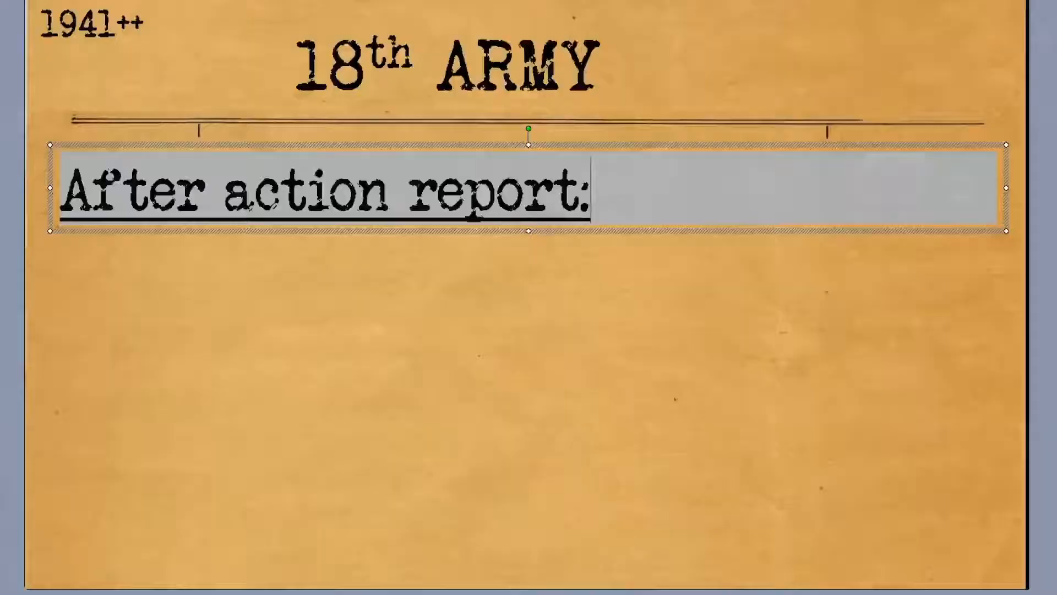
Step: Type the report: attacked, broke the front north, and moved units north turning east
{"action": "type", "text": "Attacked"}
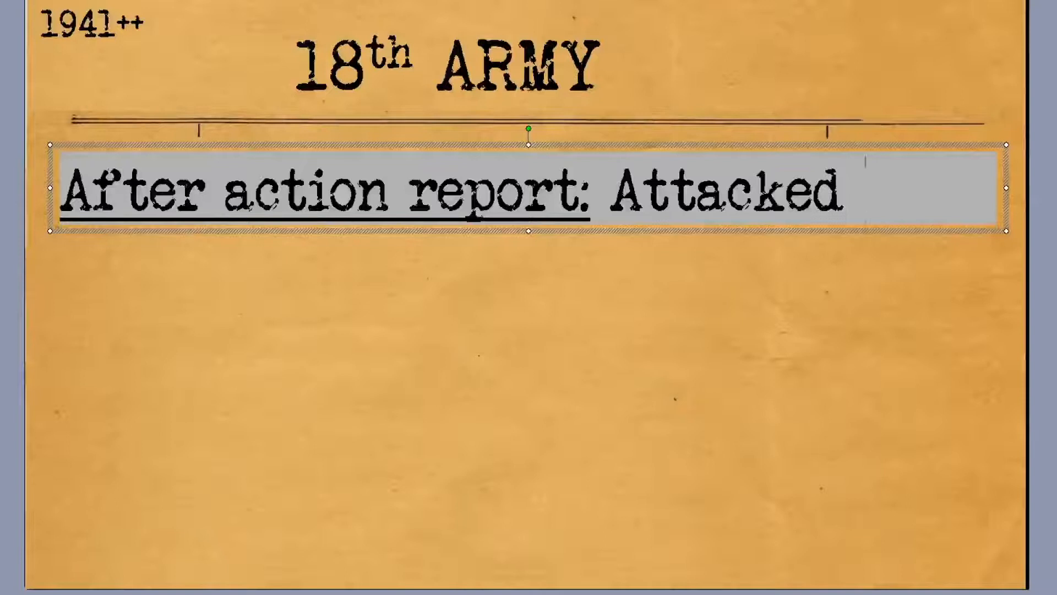
{"action": "type", "text": "and broke the front north of the army. We then moved all"}
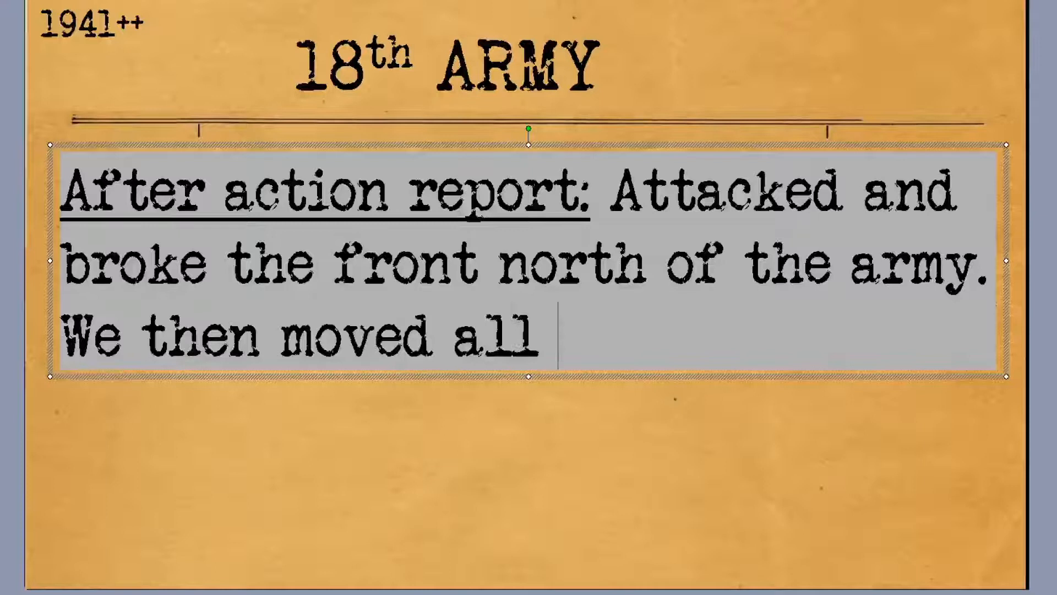
{"action": "type", "text": "units north, turning eas"}
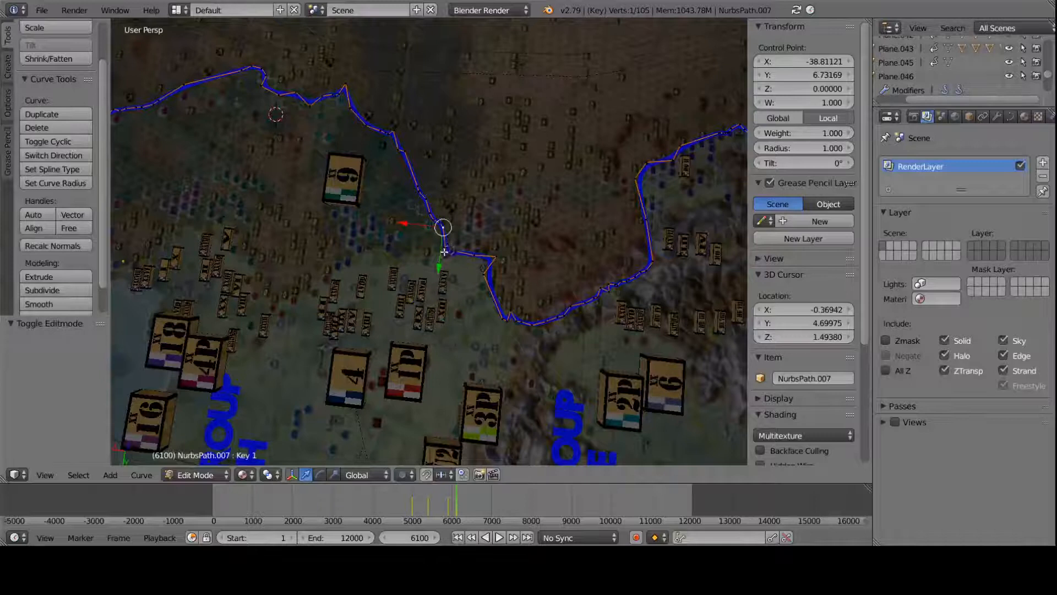
Step: Drag a NurbsPath.007 control point north into a spike along the front line
{"action": "left_click_drag", "start_coordinate": [443, 227], "coordinate": [456, 252]}
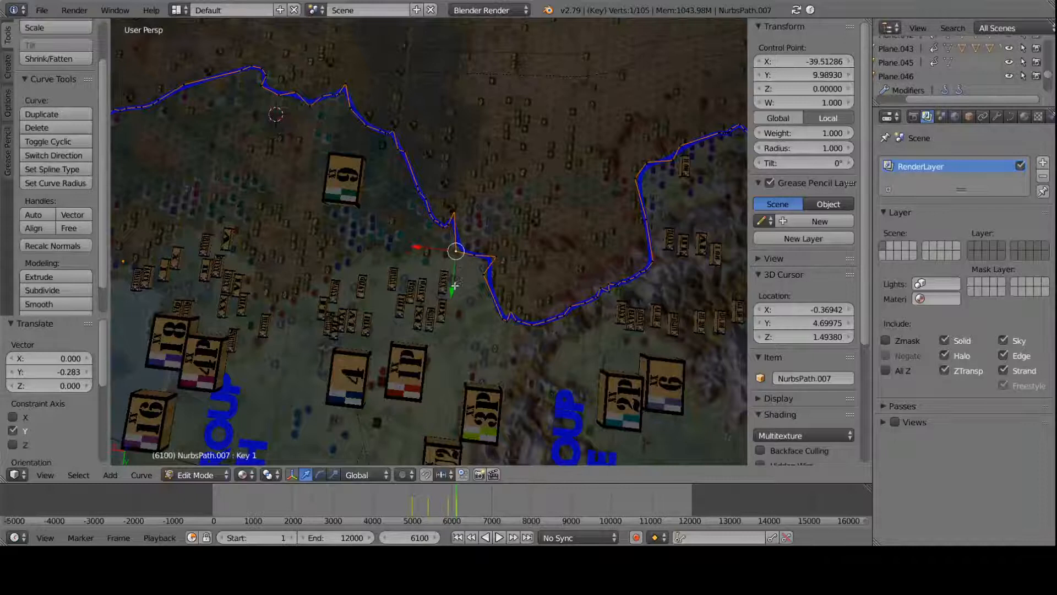
{"action": "left_click_drag", "start_coordinate": [455, 252], "coordinate": [502, 184]}
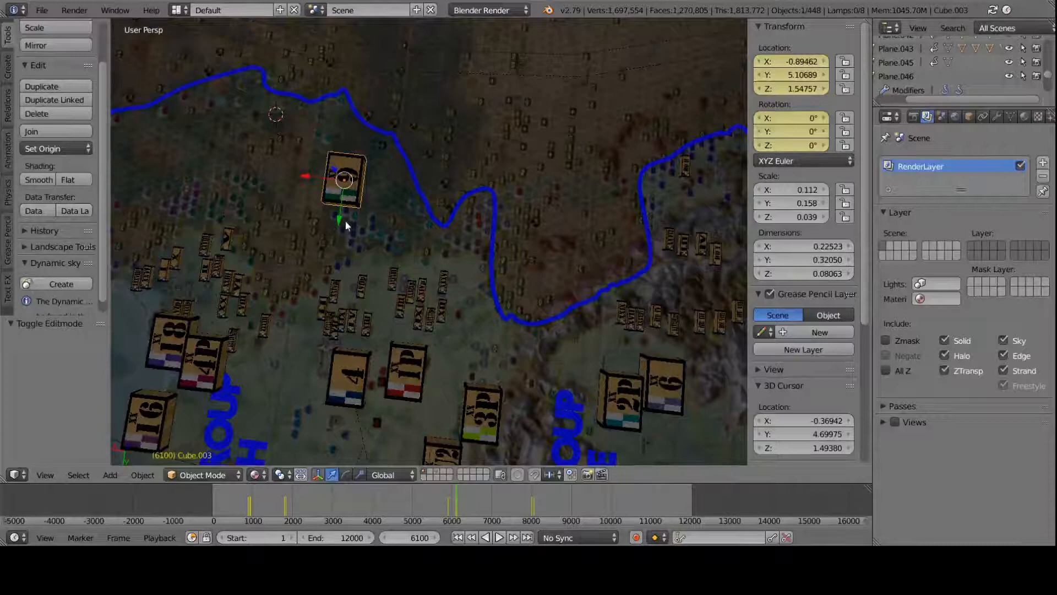
Step: Slide unit counter Cube.003 sideways across the map along X
{"action": "left_click_drag", "start_coordinate": [343, 179], "coordinate": [250, 168]}
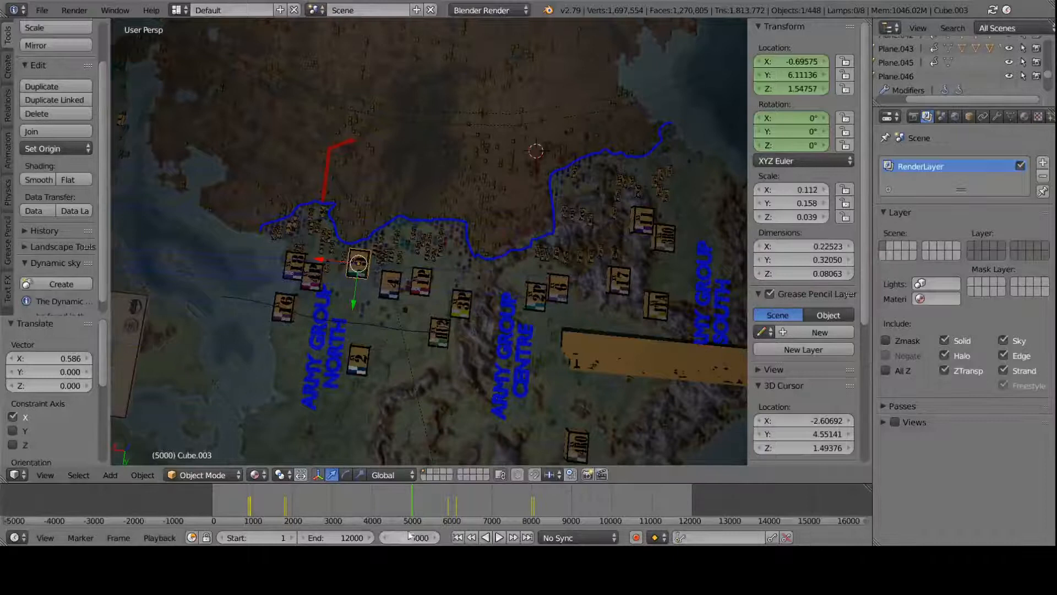
Step: Set the current frame to 5329 on the timeline
{"action": "left_click", "coordinate": [409, 507]}
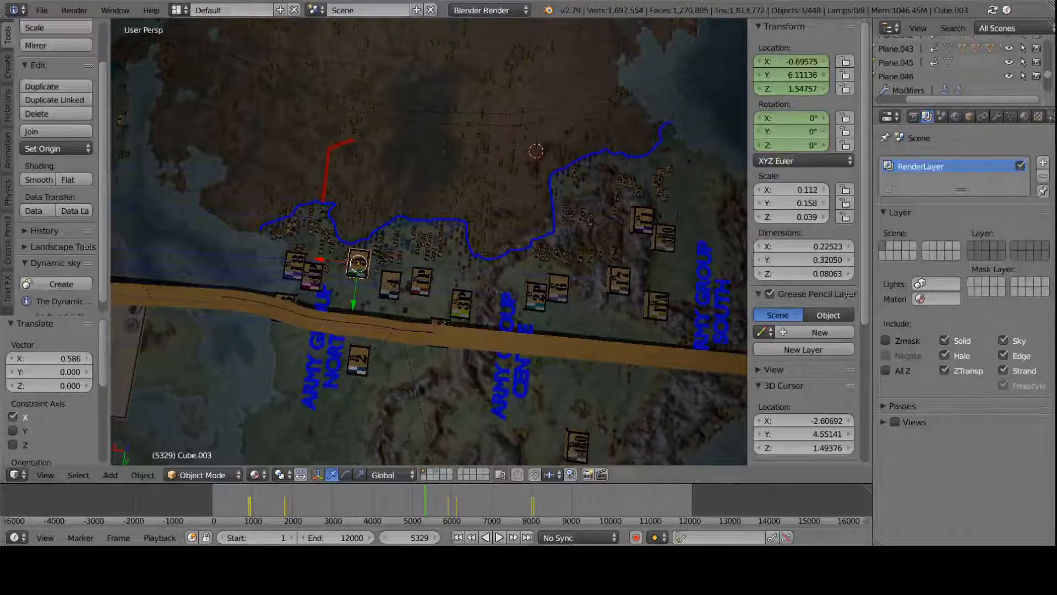
Step: Render a still image of frame 5329 from the Render menu
{"action": "left_click", "coordinate": [73, 10]}
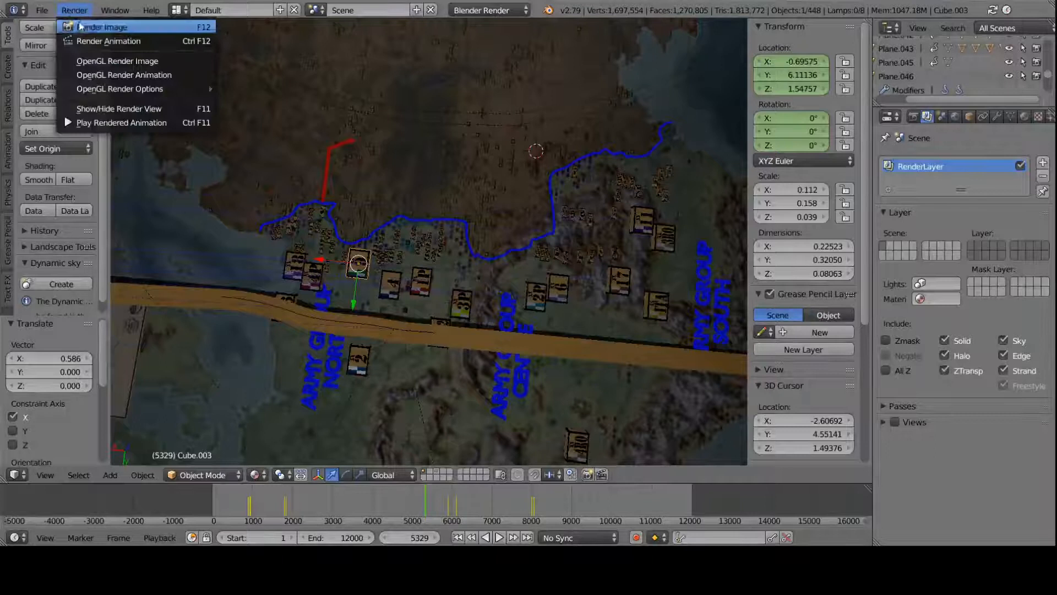
{"action": "mouse_move", "coordinate": [105, 27]}
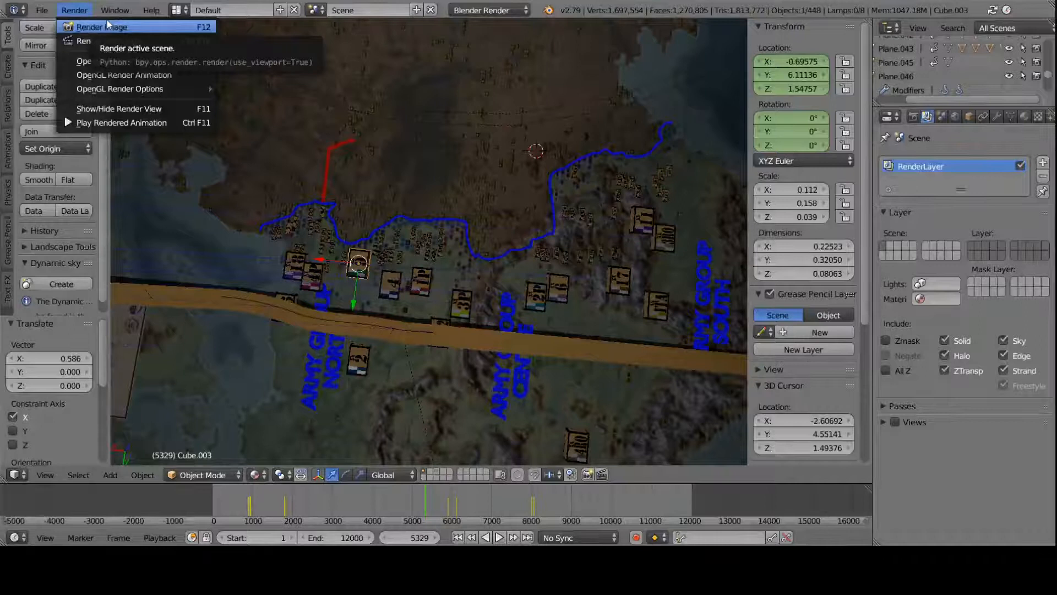
{"action": "left_click", "coordinate": [96, 27]}
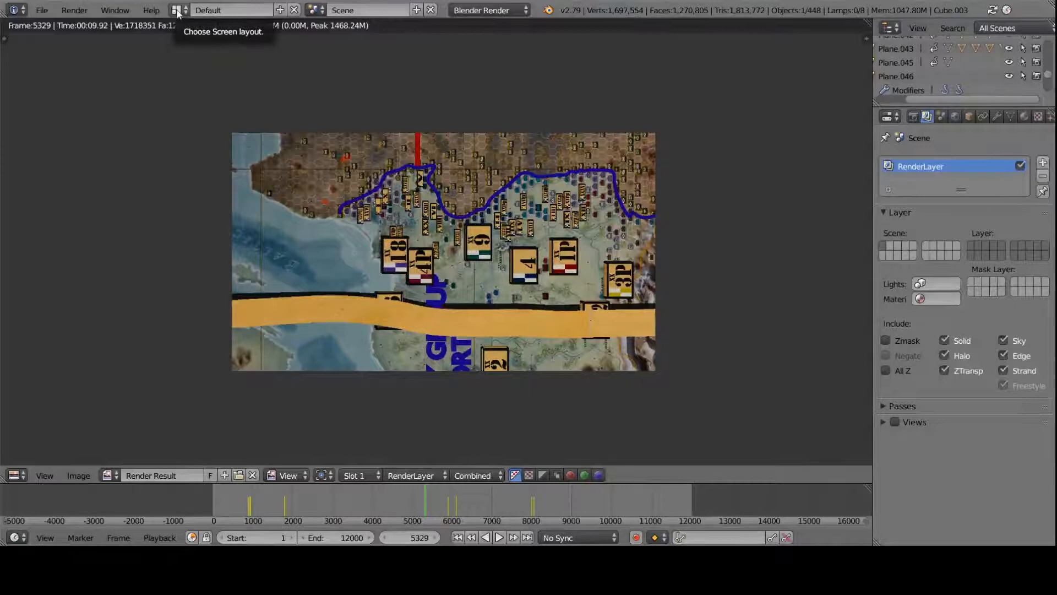
Step: Close the render result and return to the 3D scene view
{"action": "left_click", "coordinate": [177, 9]}
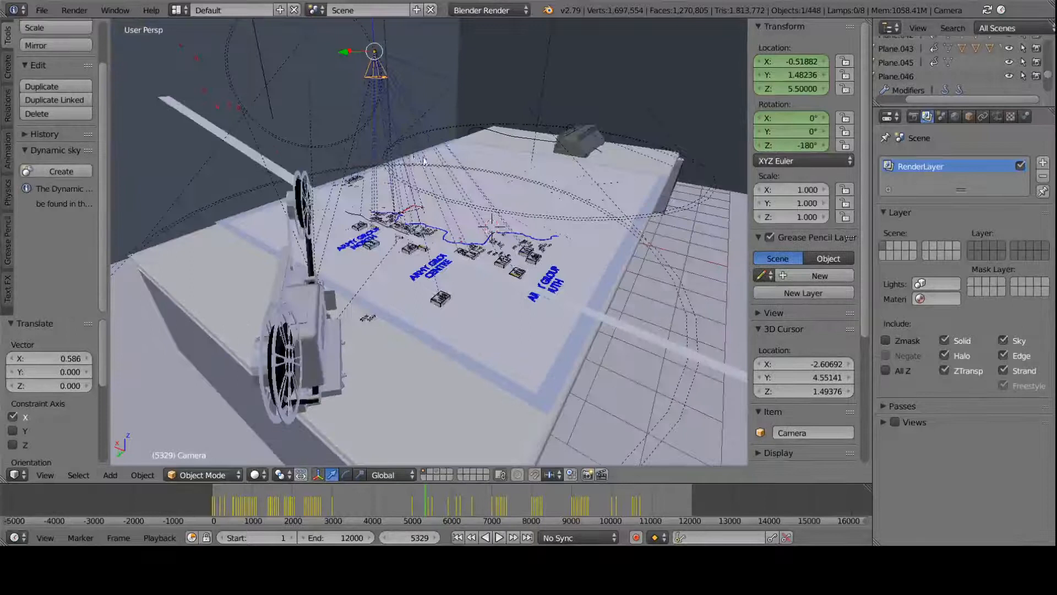
Step: Go to frame 176 and view the map table through the scene camera
{"action": "left_click", "coordinate": [499, 537]}
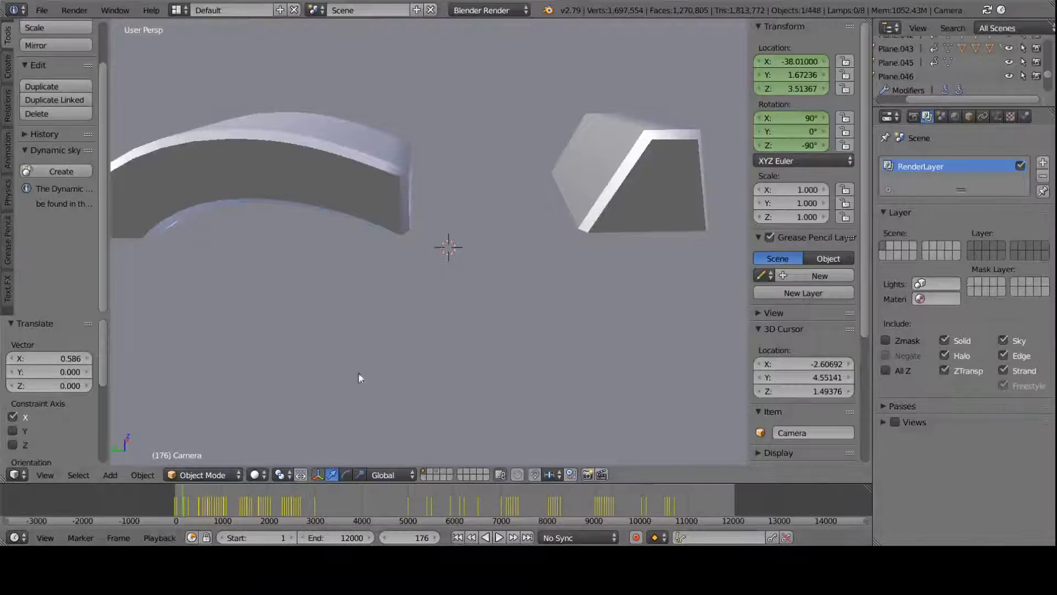
{"action": "key", "text": "KP_0"}
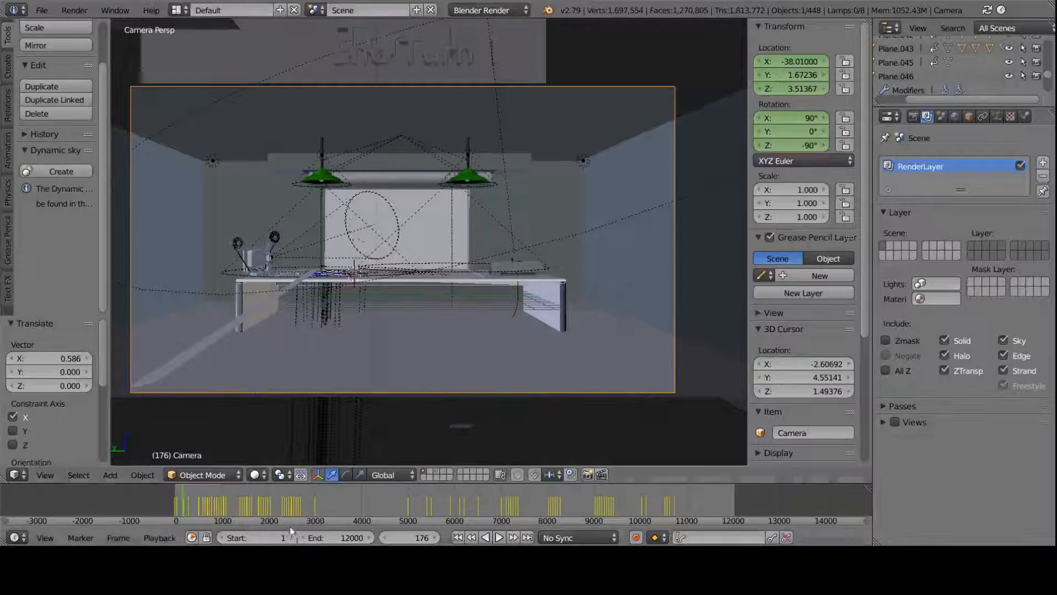
{"action": "mouse_move", "coordinate": [202, 475]}
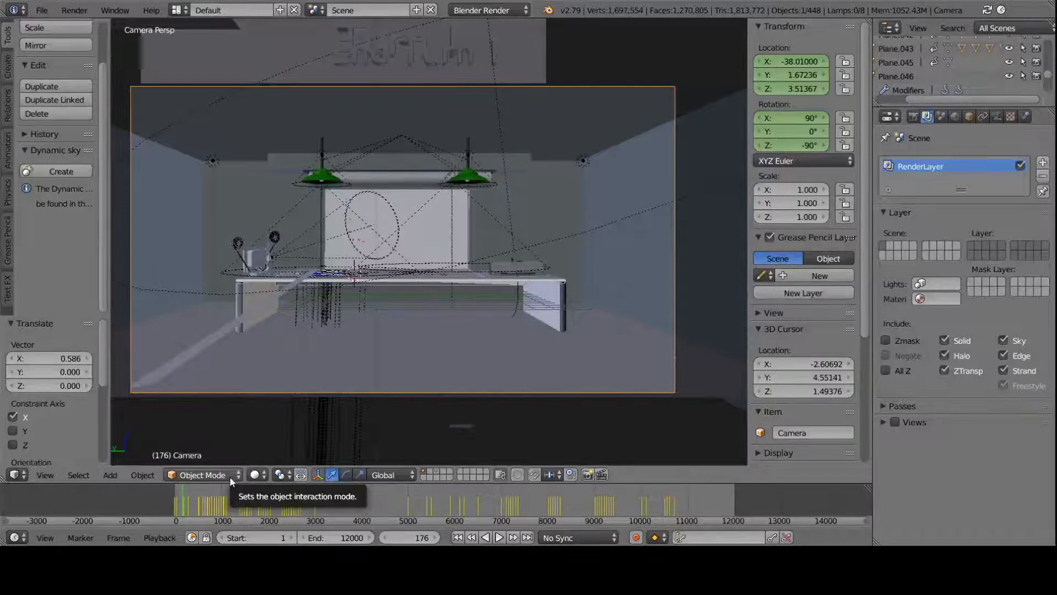